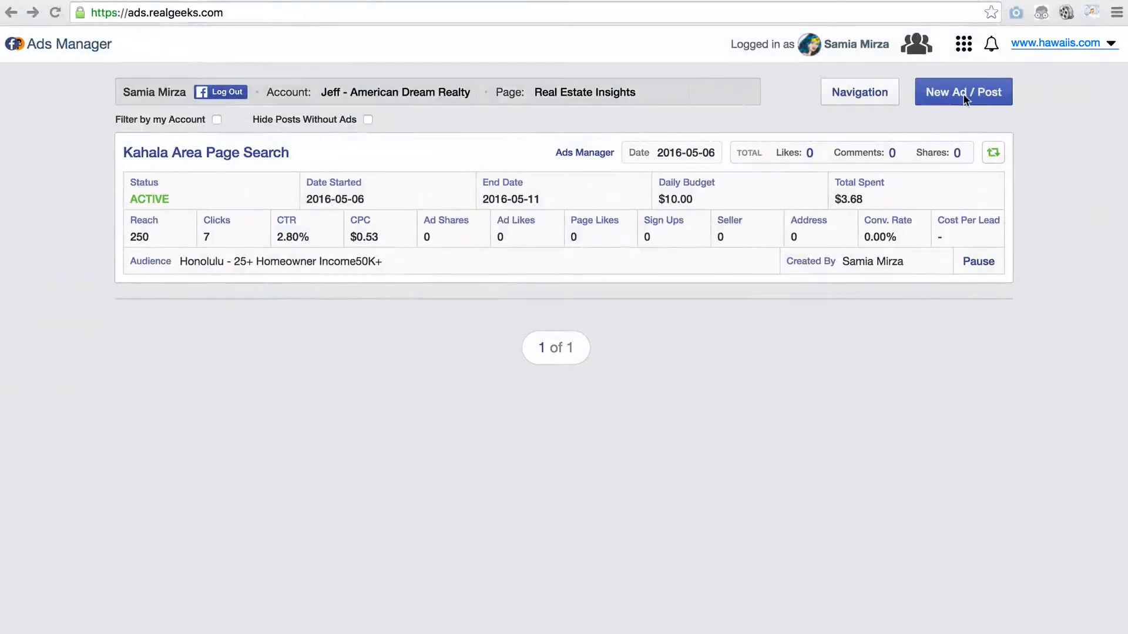
Create a new Multiple Image / Link ad from the New Ad / Post menu.
left_click(963, 92)
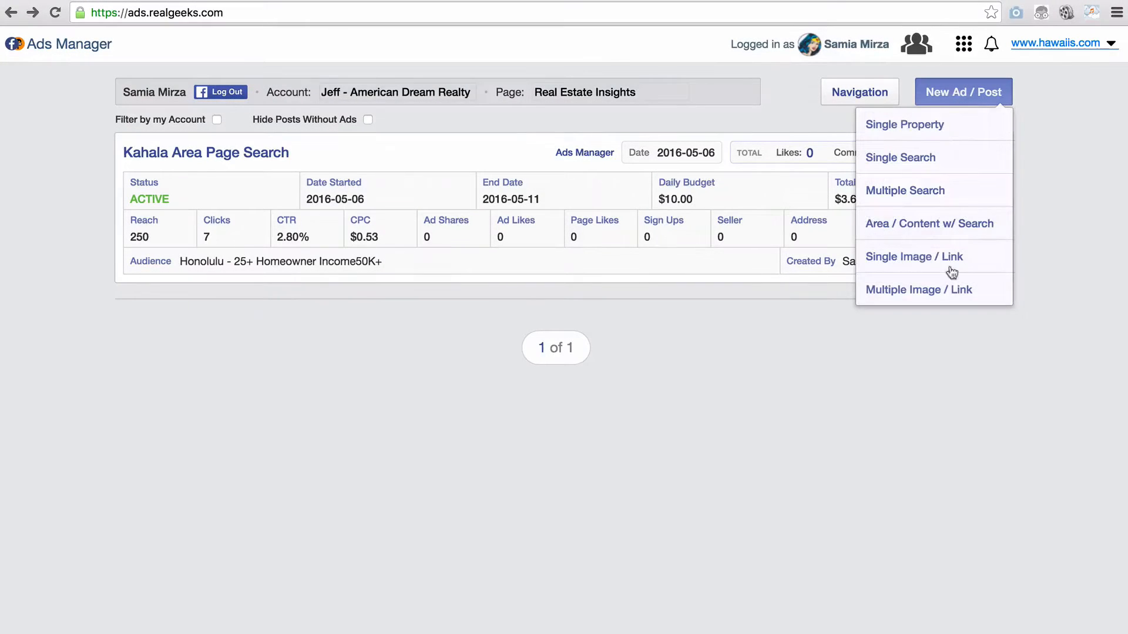
left_click(919, 290)
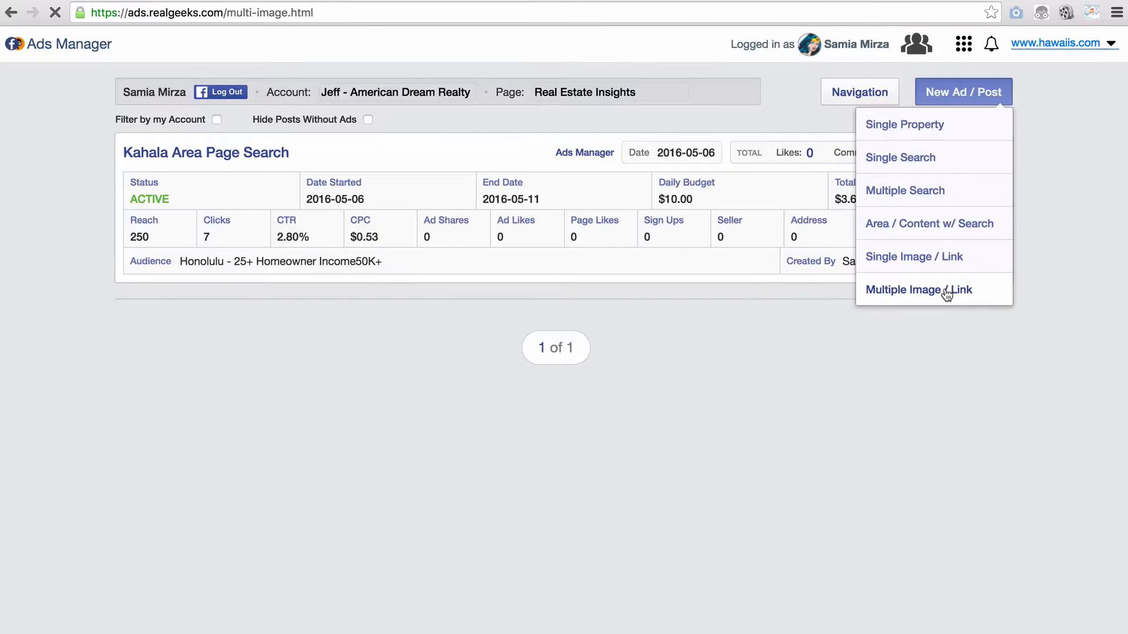
left_click(918, 289)
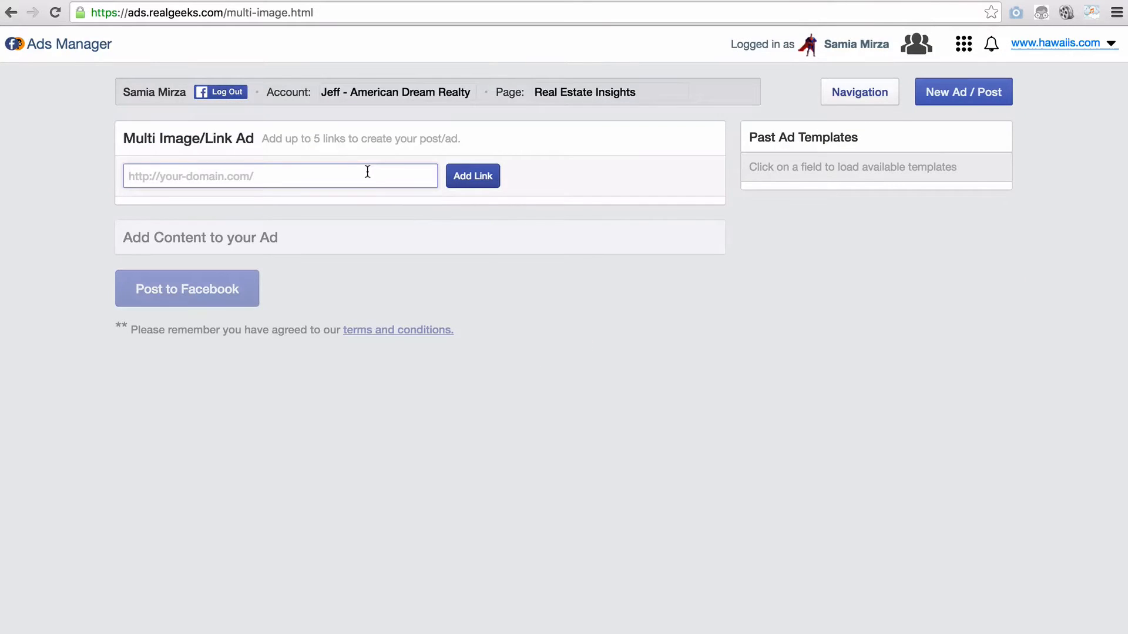
Add the hawaiis.com homepage and map search links to the ad.
left_click(472, 176)
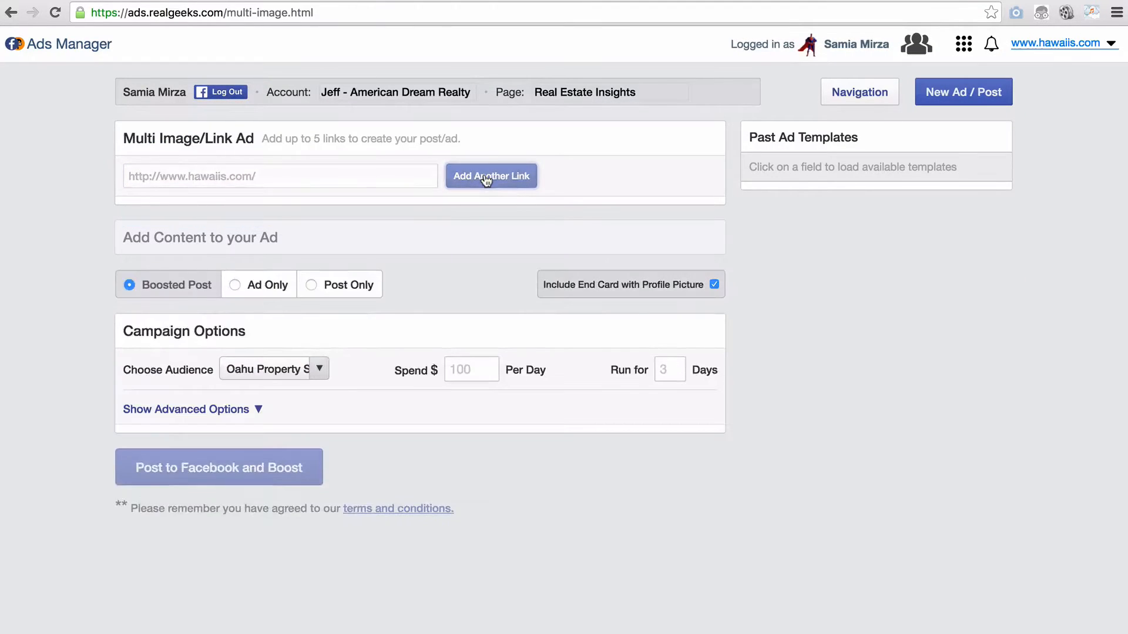
left_click(491, 176)
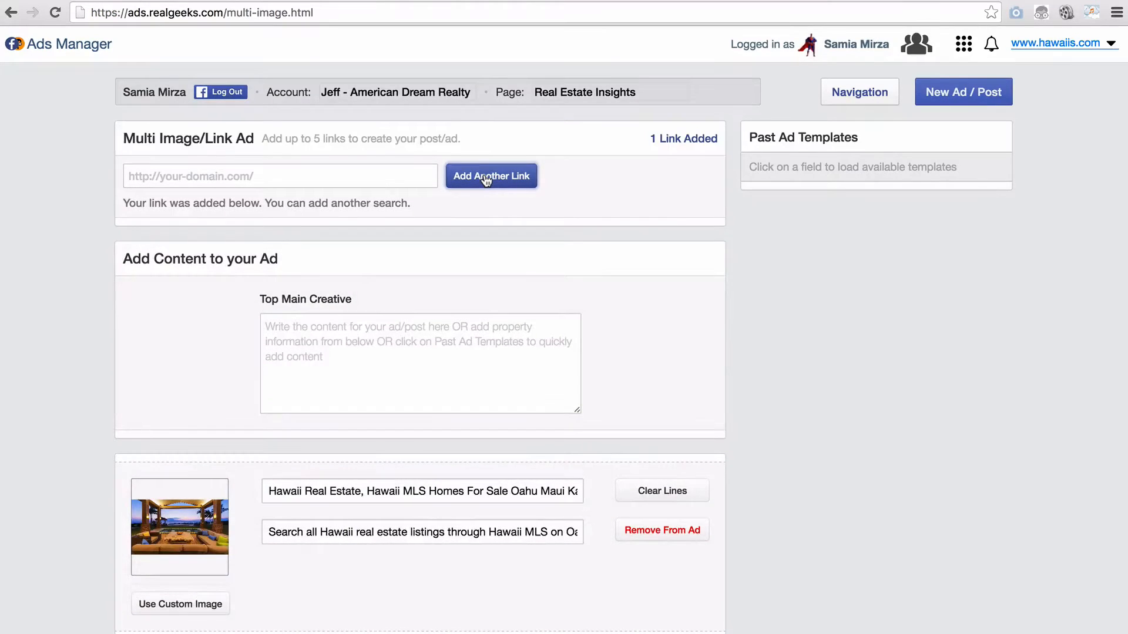
left_click(279, 175)
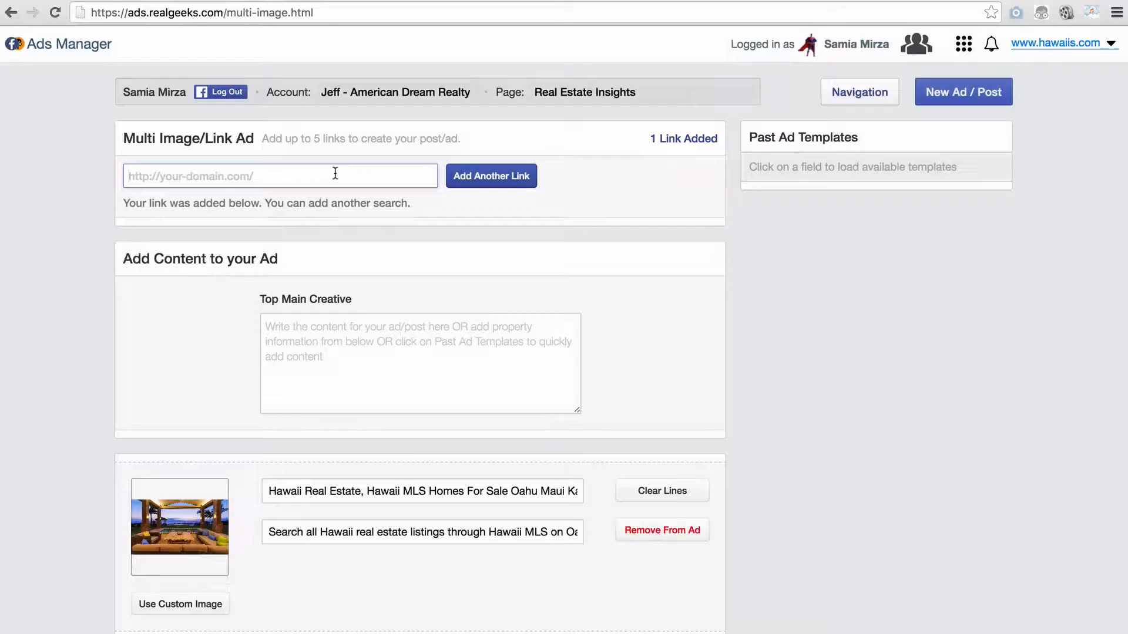
left_click(491, 175)
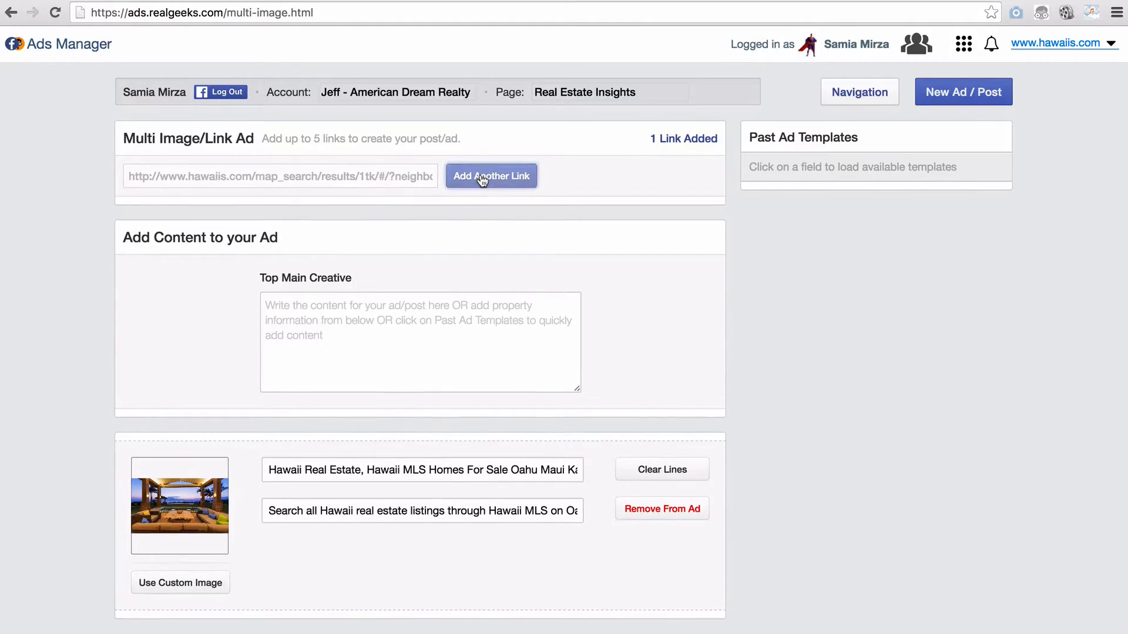
left_click(491, 176)
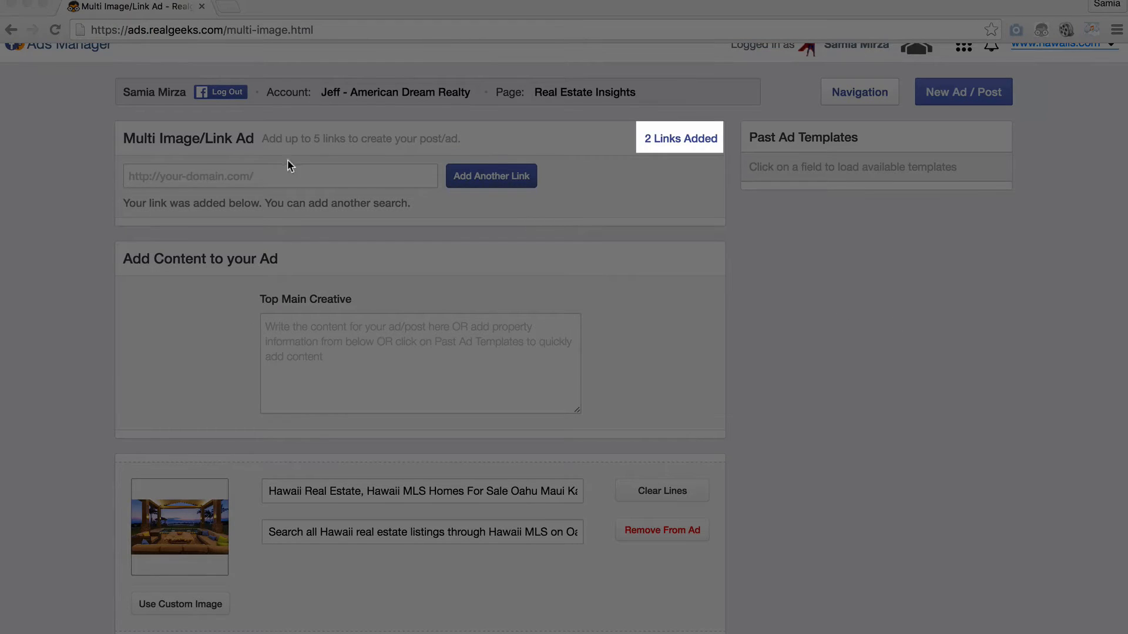
Add the Lanikai market reports and property valuation hawaiis.com links.
type("http://www.hawaiis.com/lanikai-market-reports/")
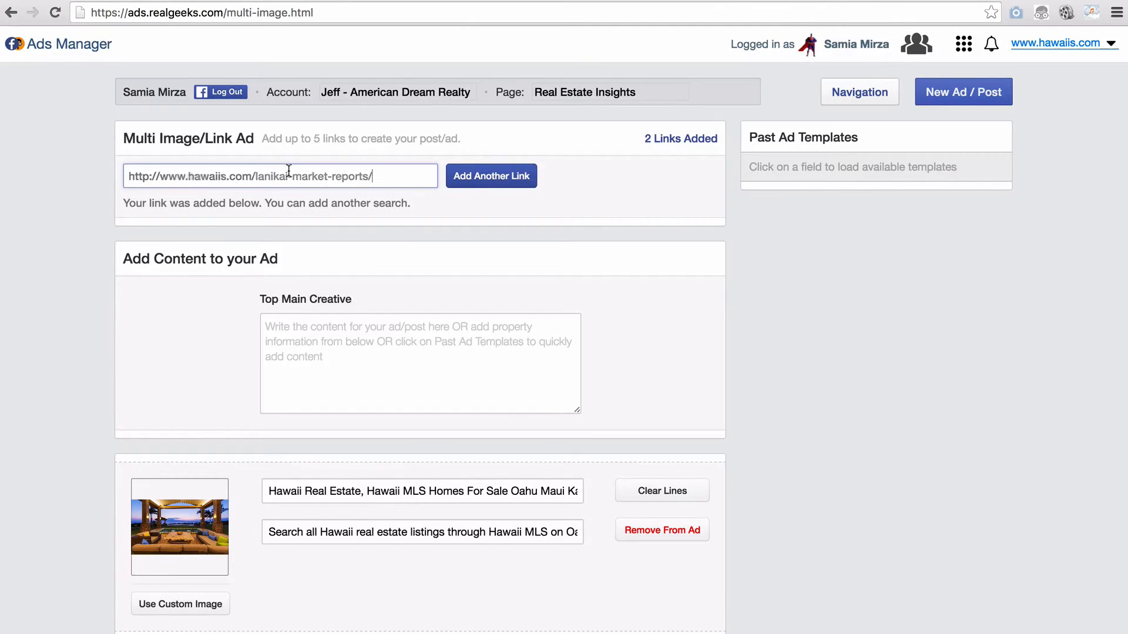
left_click(491, 175)
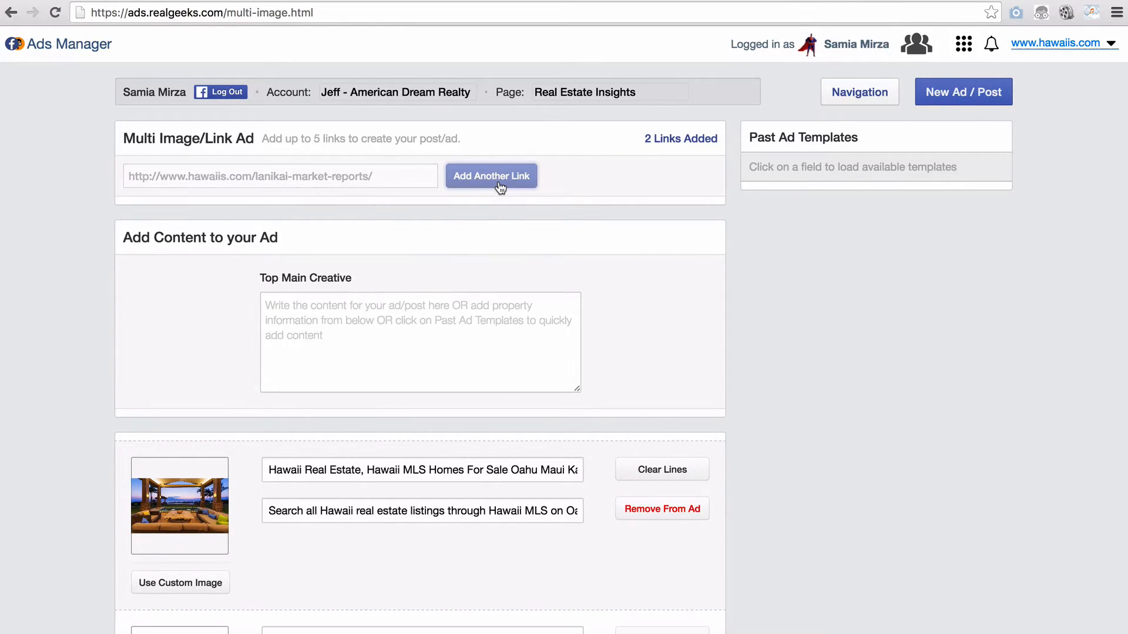
left_click(491, 176)
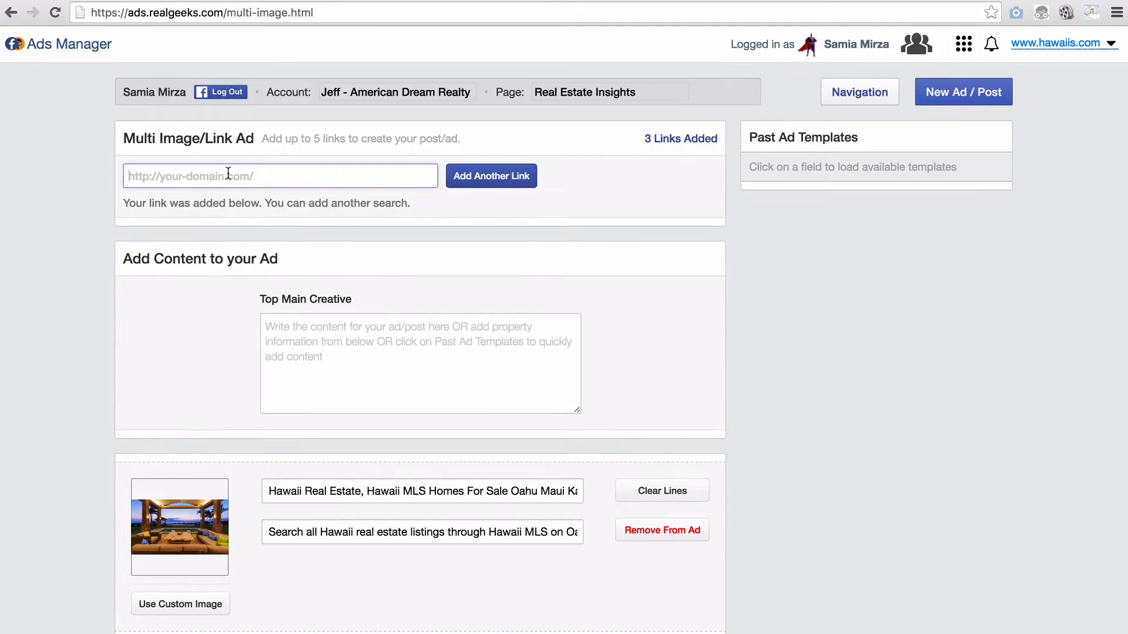
type("http://www.hawaiis.com/cma/property-valuation/")
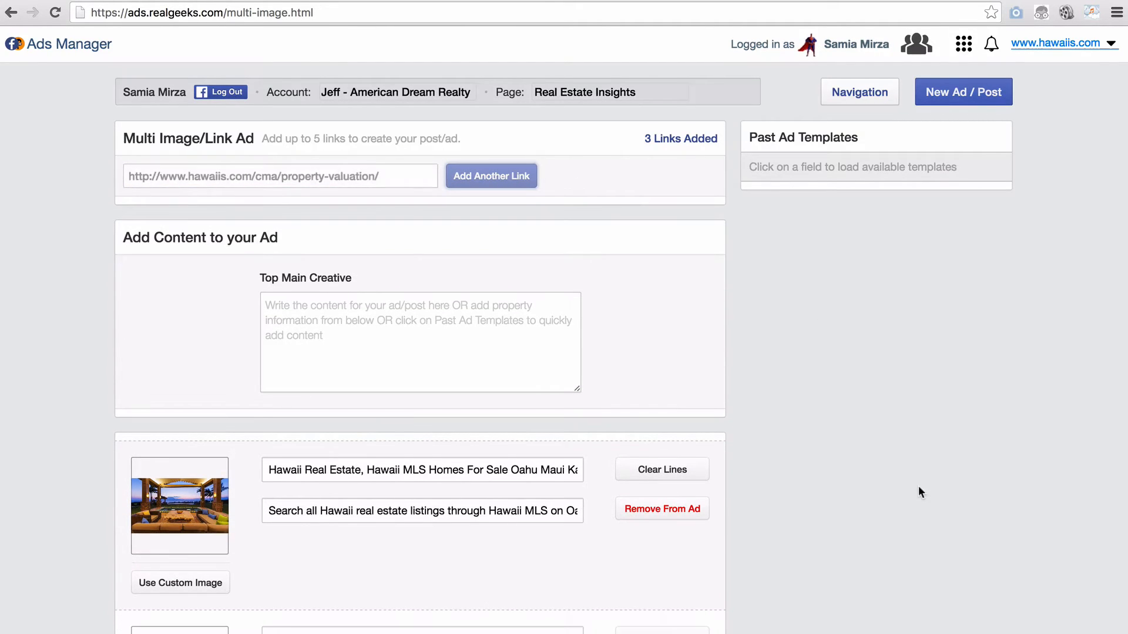
left_click(491, 176)
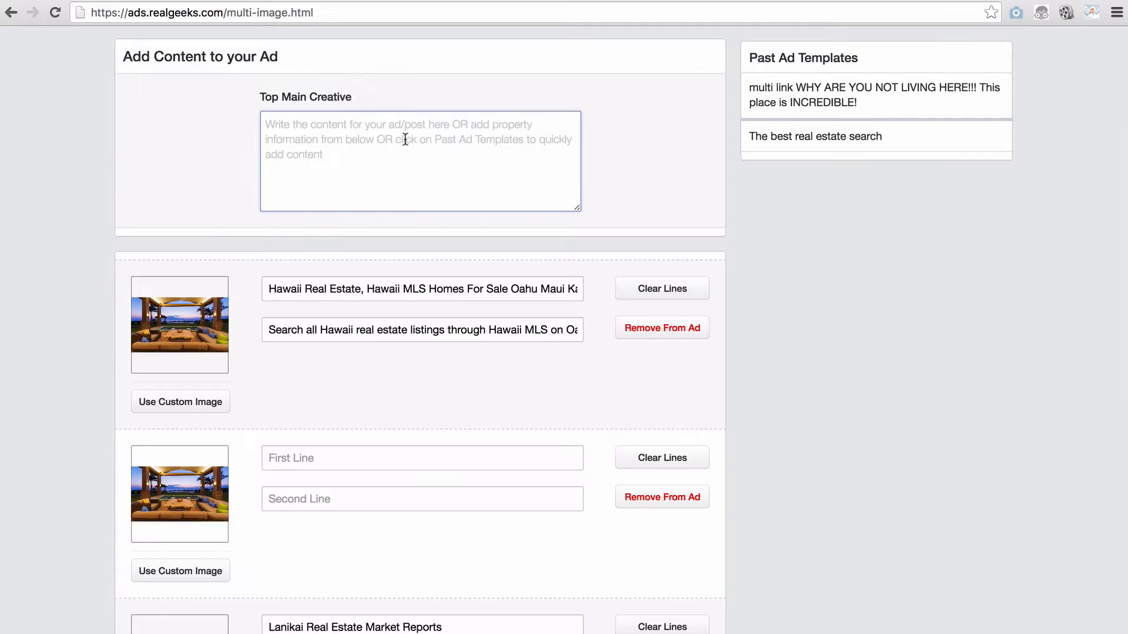
Enter main text: 'Looking to buy or sell a home on Oahu? ...last 10 years!'.
type("Looking to buy or")
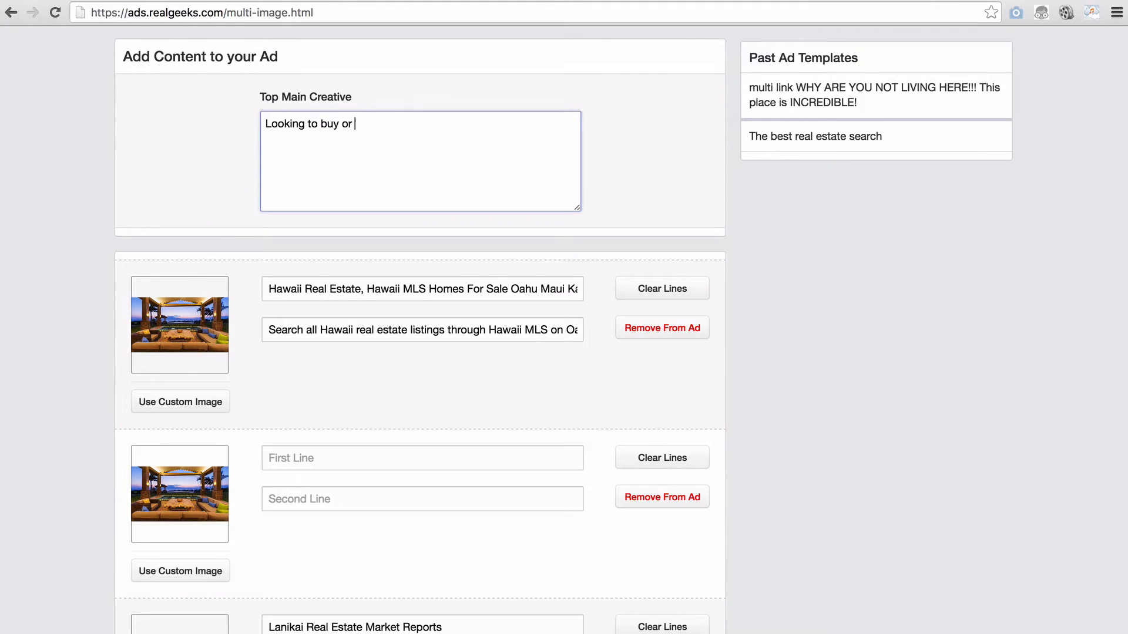
type("sell a home on Oa")
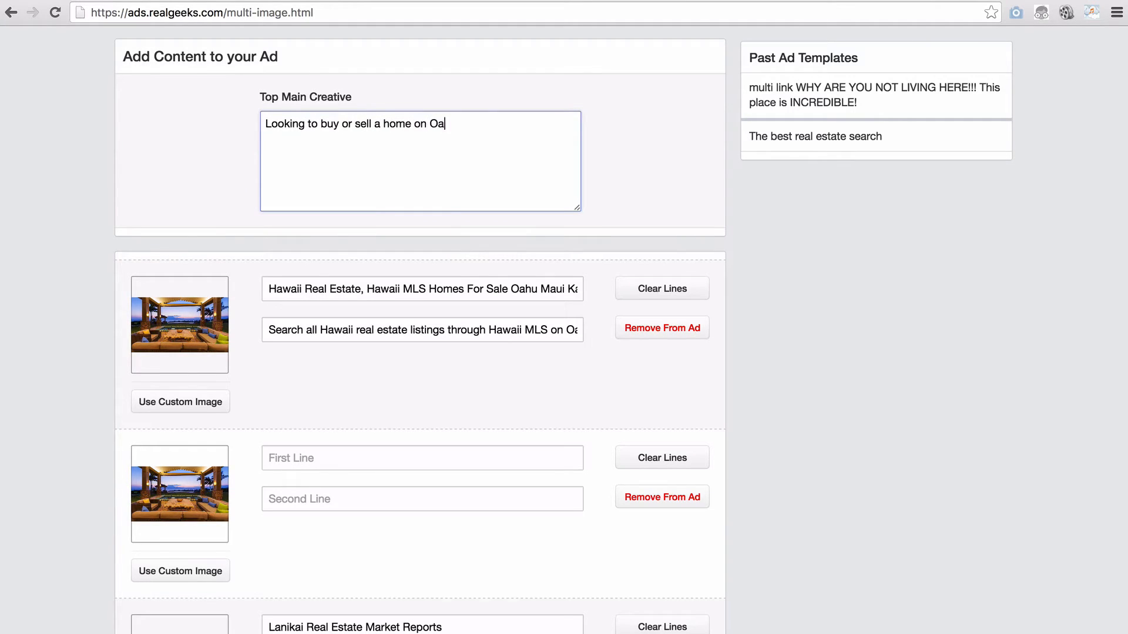
type("hu? Right no")
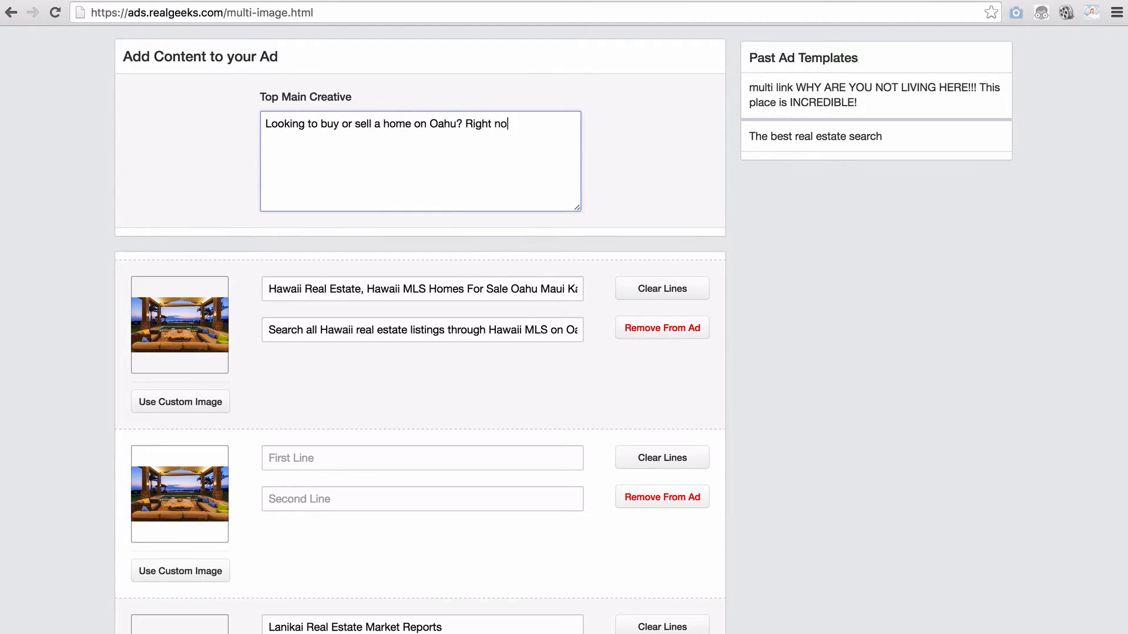
type("w might be one of the best times in the last 10")
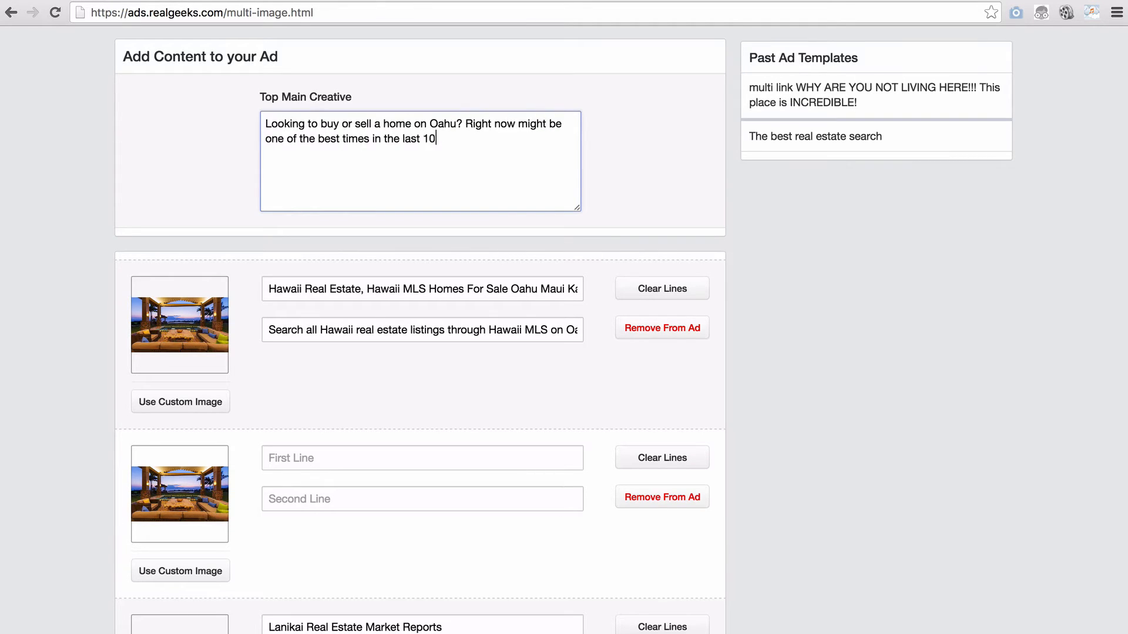
type("years!")
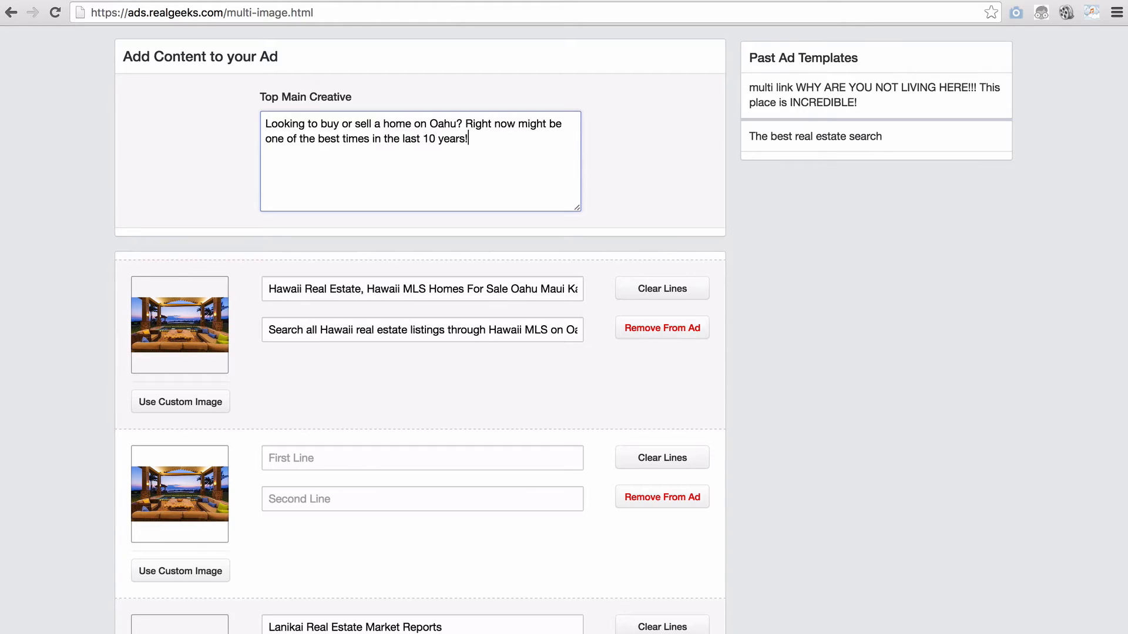
Caption the first card 'Search all Oahu Homes' with subline 'Easy Property Search'.
scroll("down", 3)
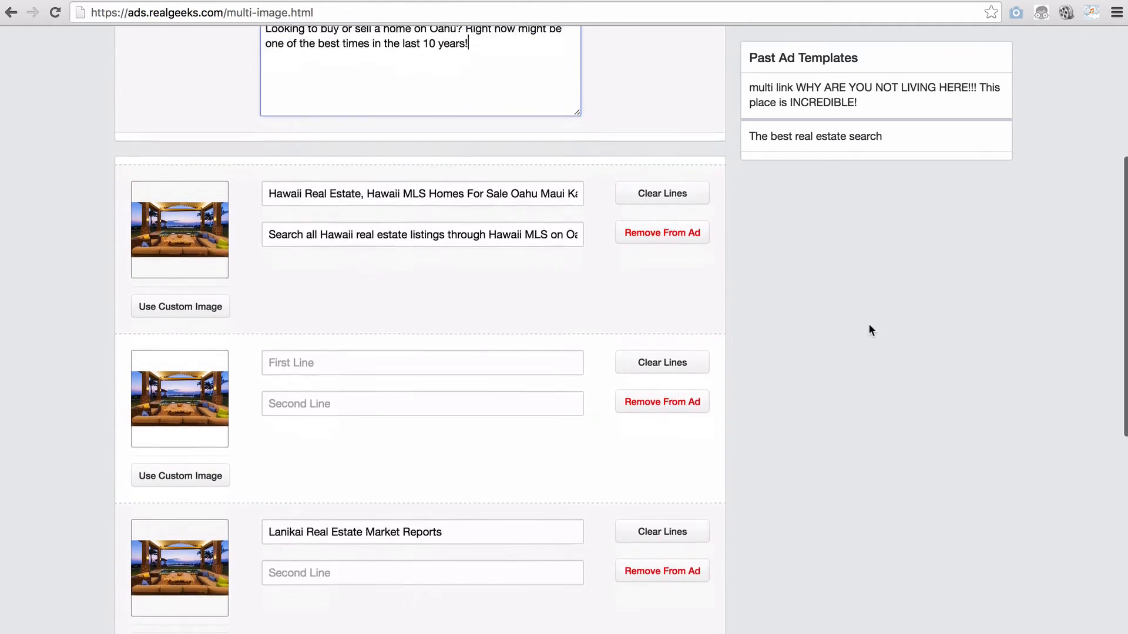
scroll("down", 3)
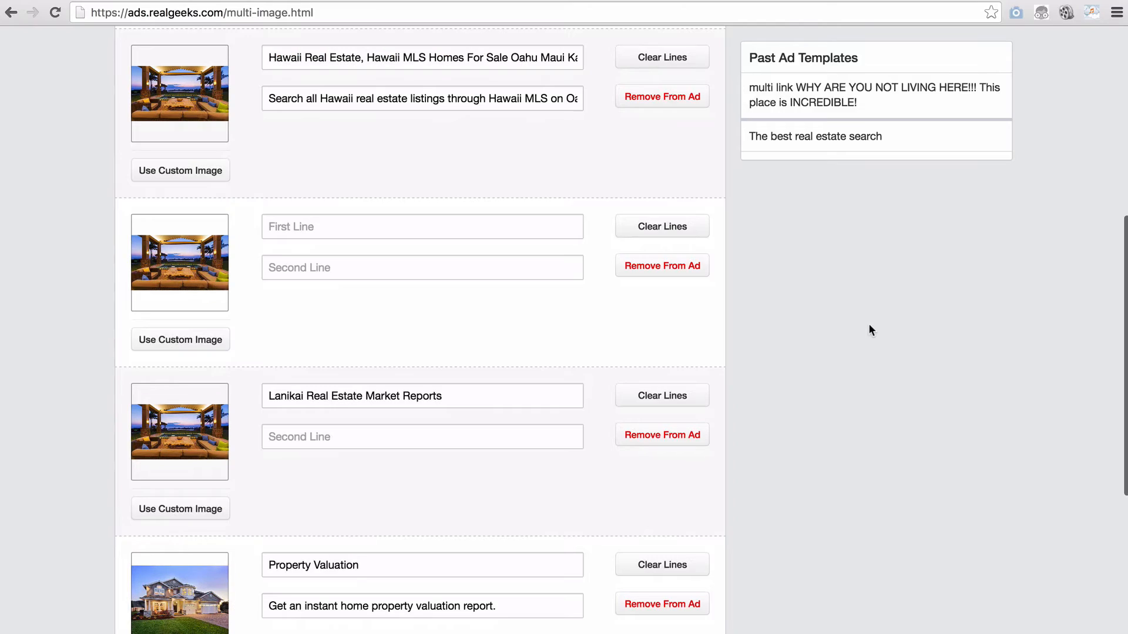
left_click(422, 57)
type("S")
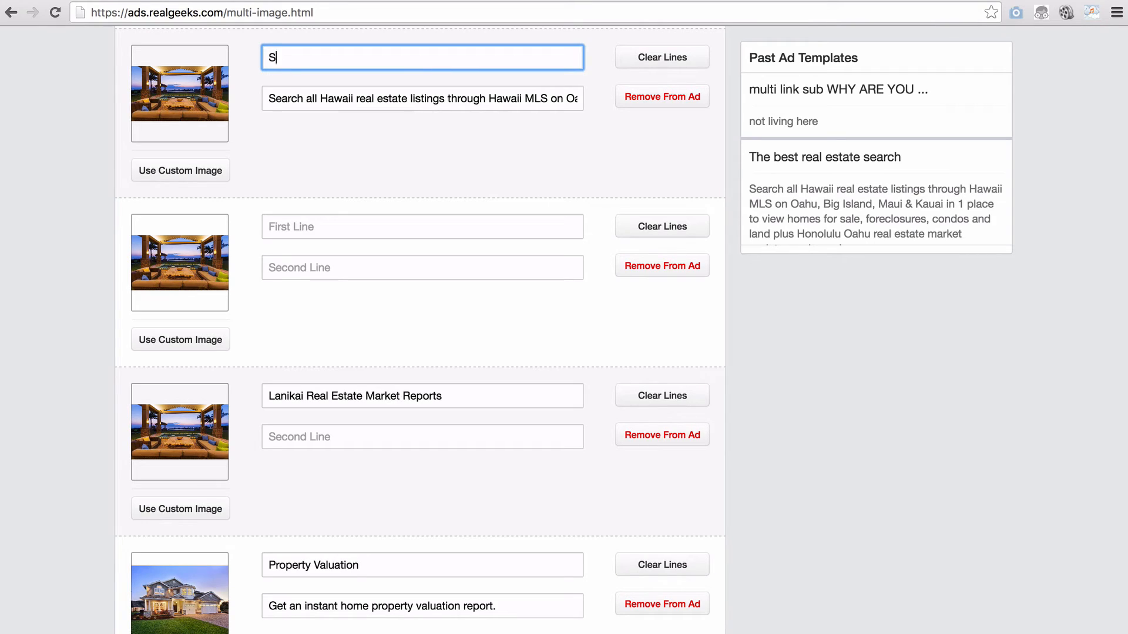
type("earch all Oahu Homes")
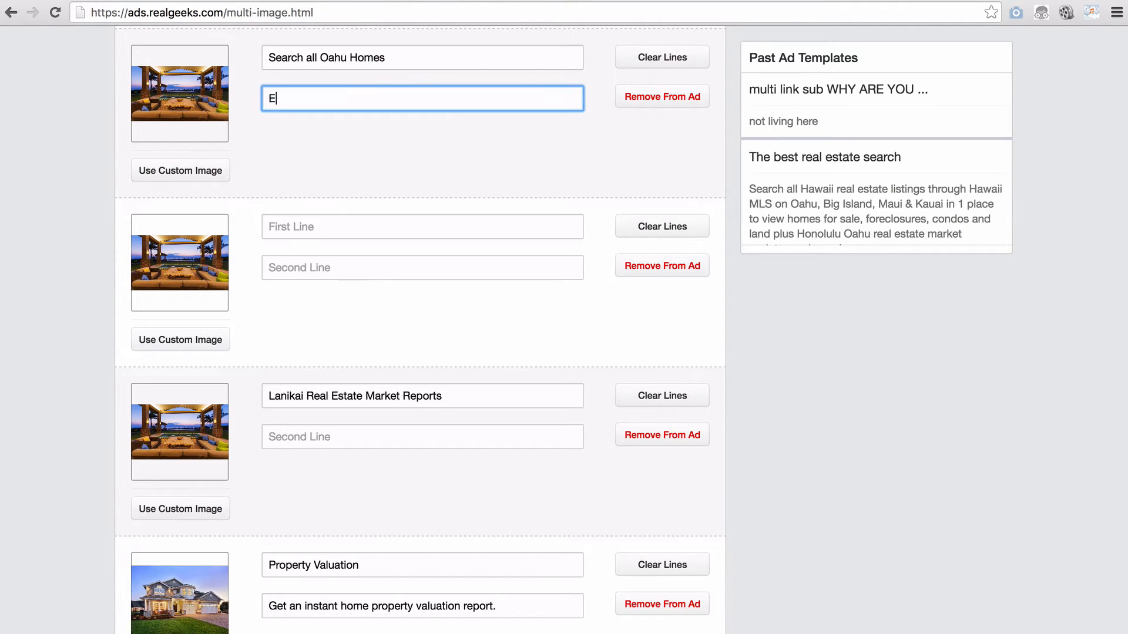
type("asy Property Sear")
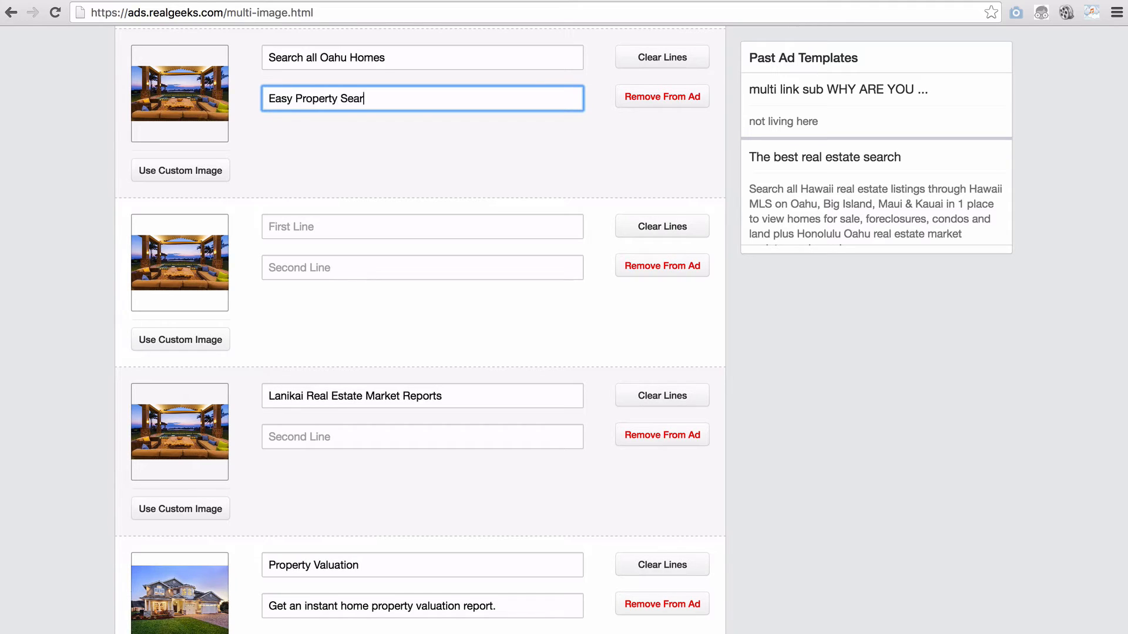
type("ch")
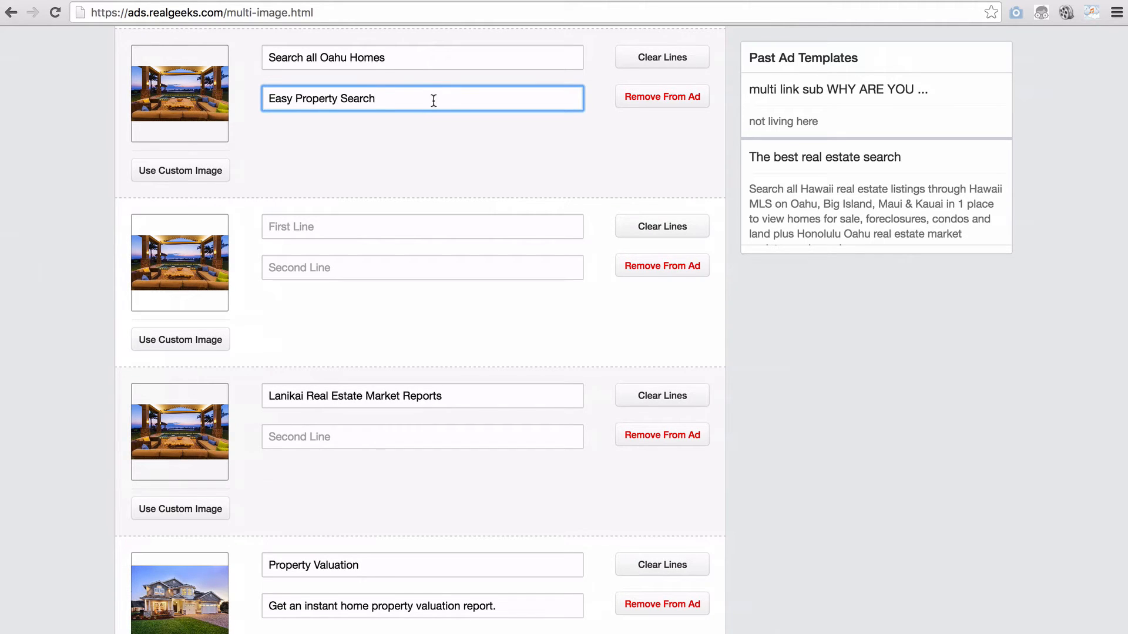
mouse_move(324, 157)
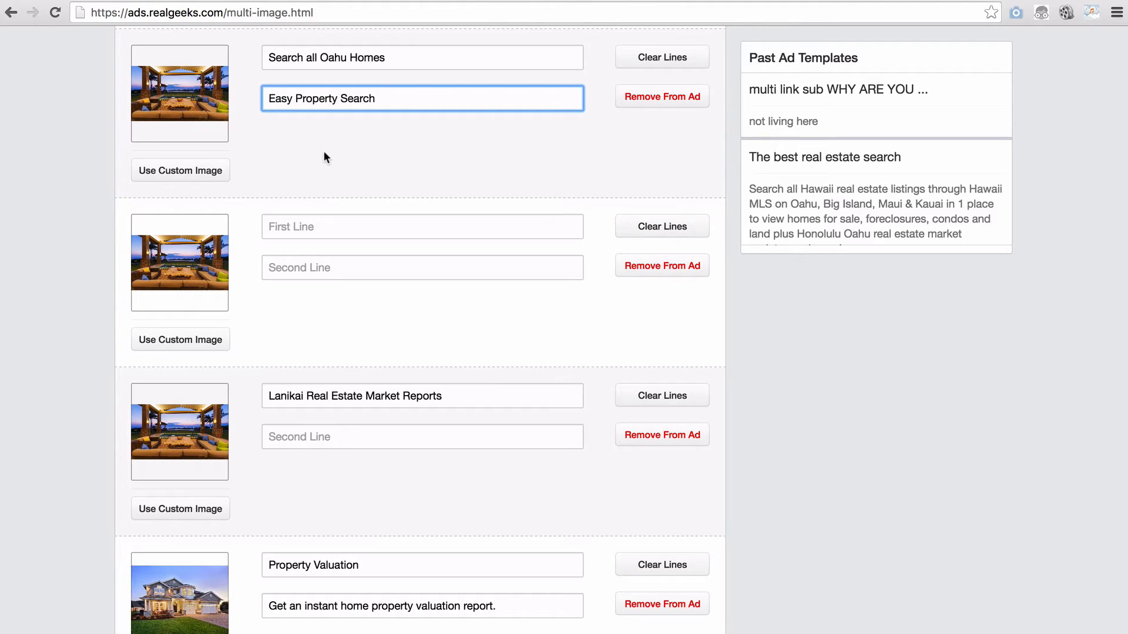
Set the first card's custom image to the blue house-and-magnifier icon.
left_click(179, 171)
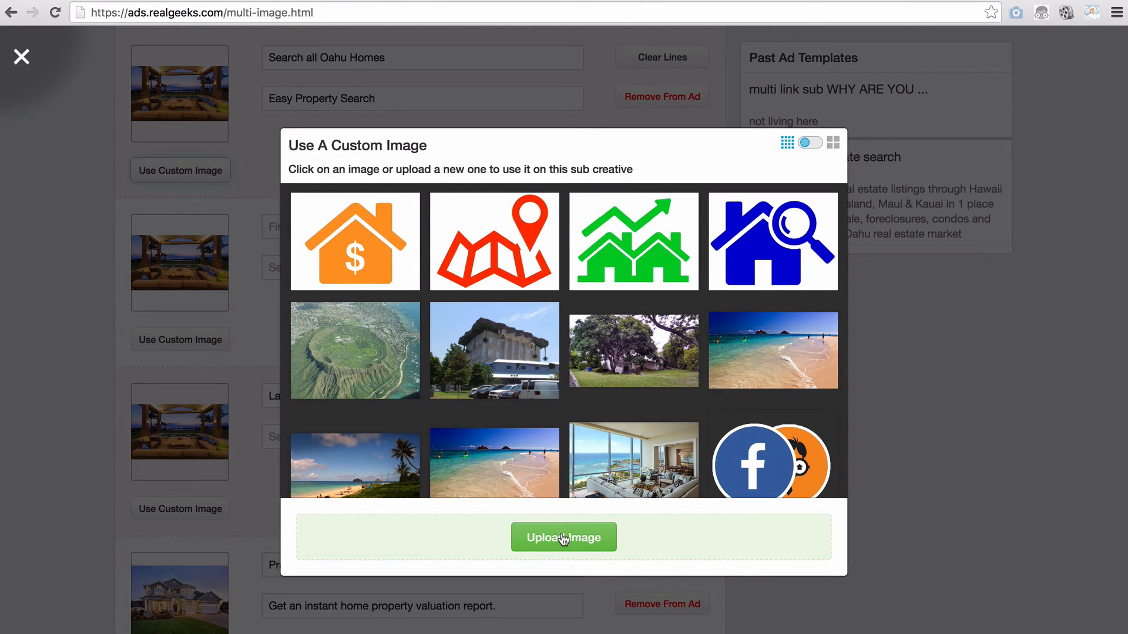
mouse_move(789, 228)
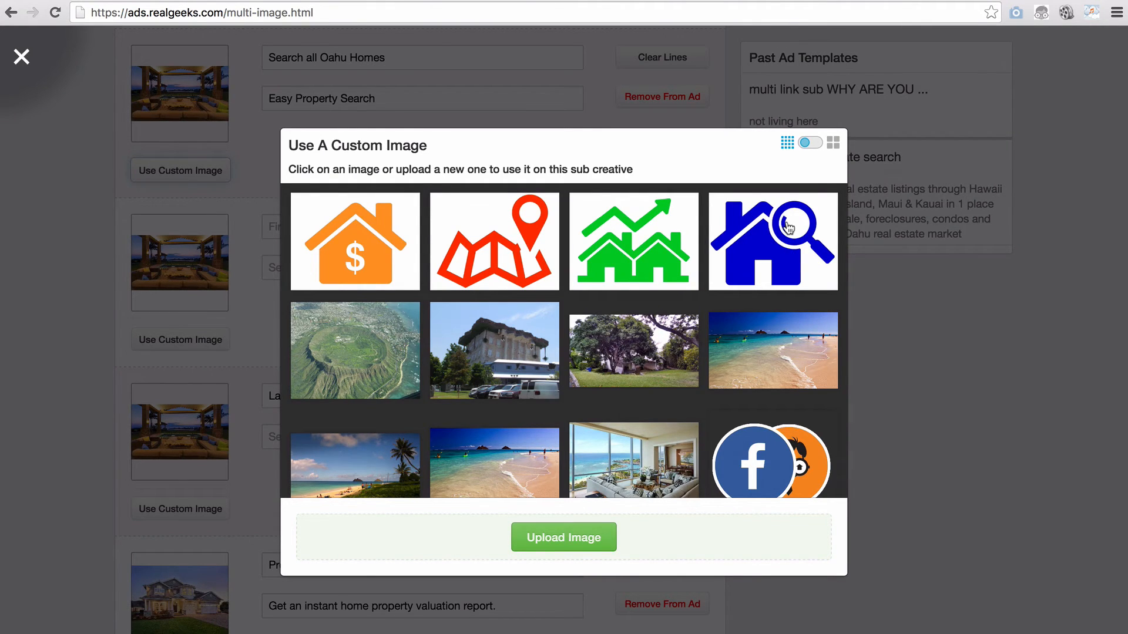
left_click(773, 241)
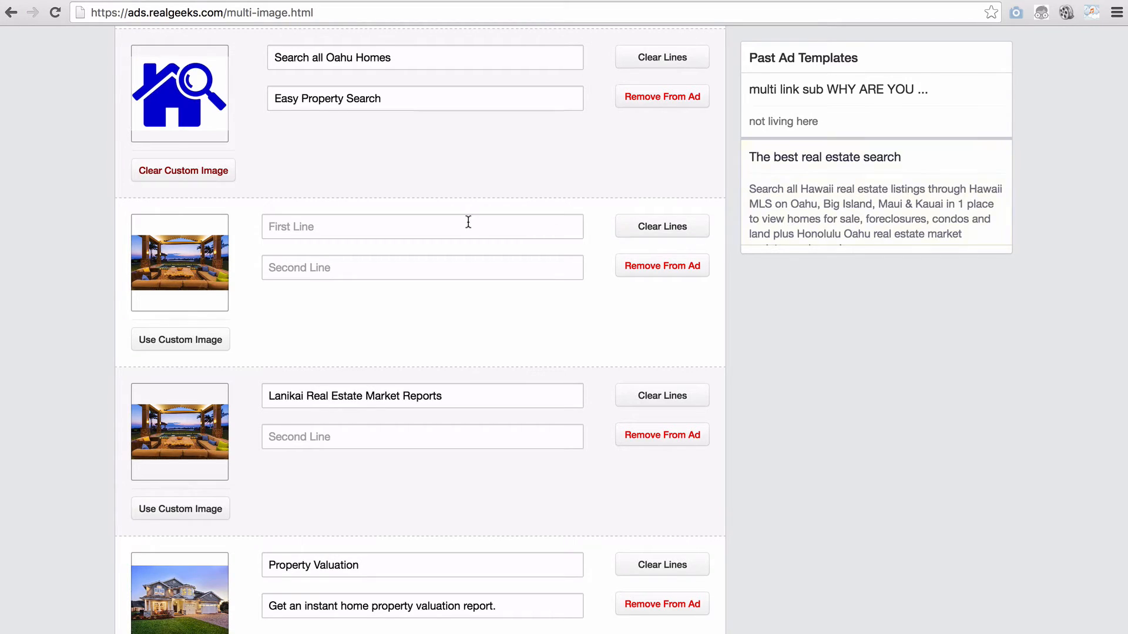
Give the second card 'Interactive Map Search' and 'View Available Properties' lines.
left_click(422, 227)
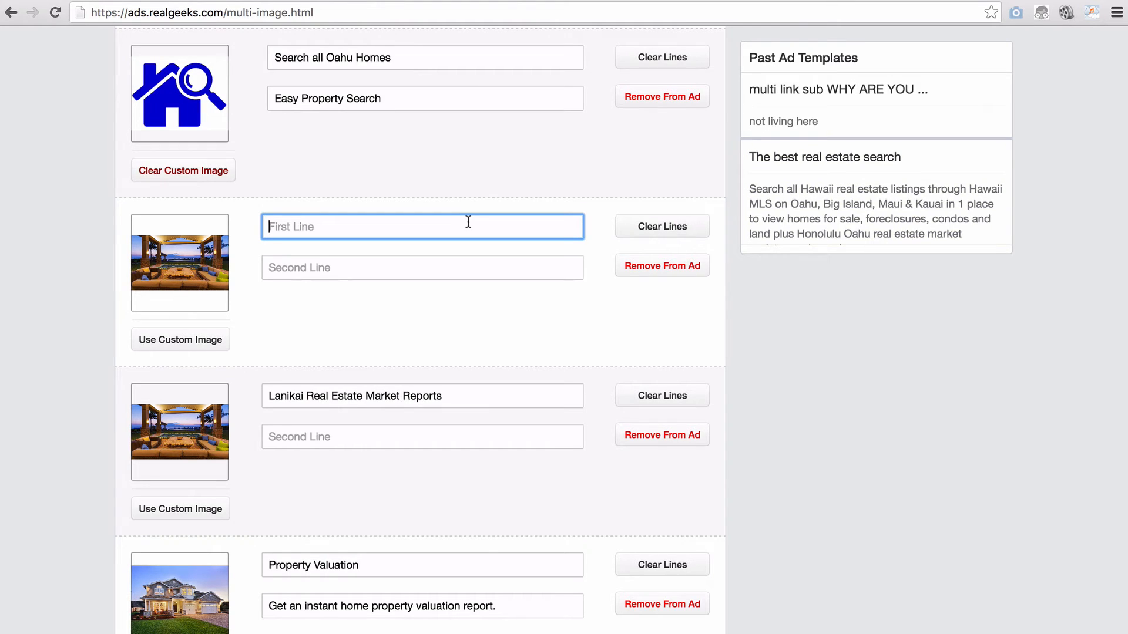
type("Interactive Map Search")
left_click(422, 267)
type("View A")
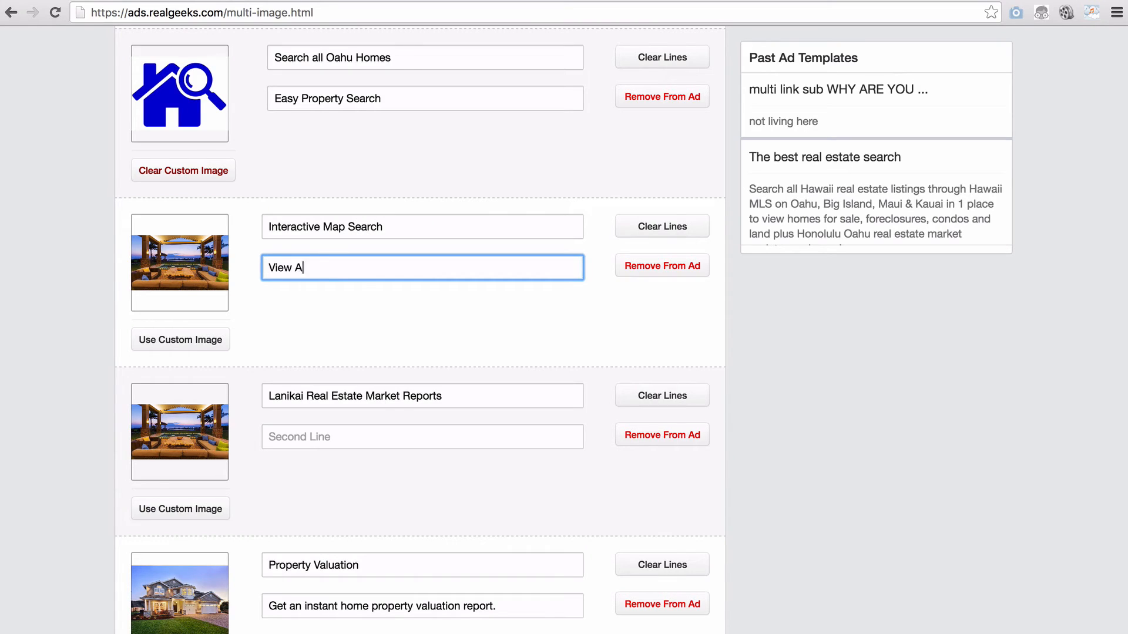
type("vailable Properties")
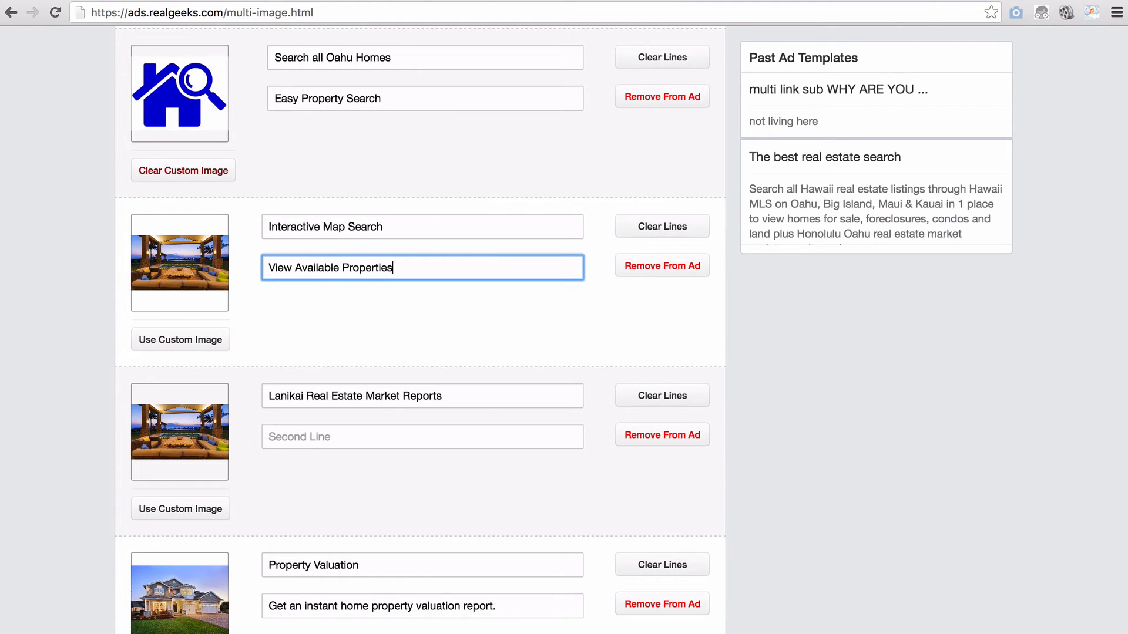
Set $10 daily for 5 days, name it 'Multi Link/Multi Image Ad - Oahu', and post.
scroll("down", 3)
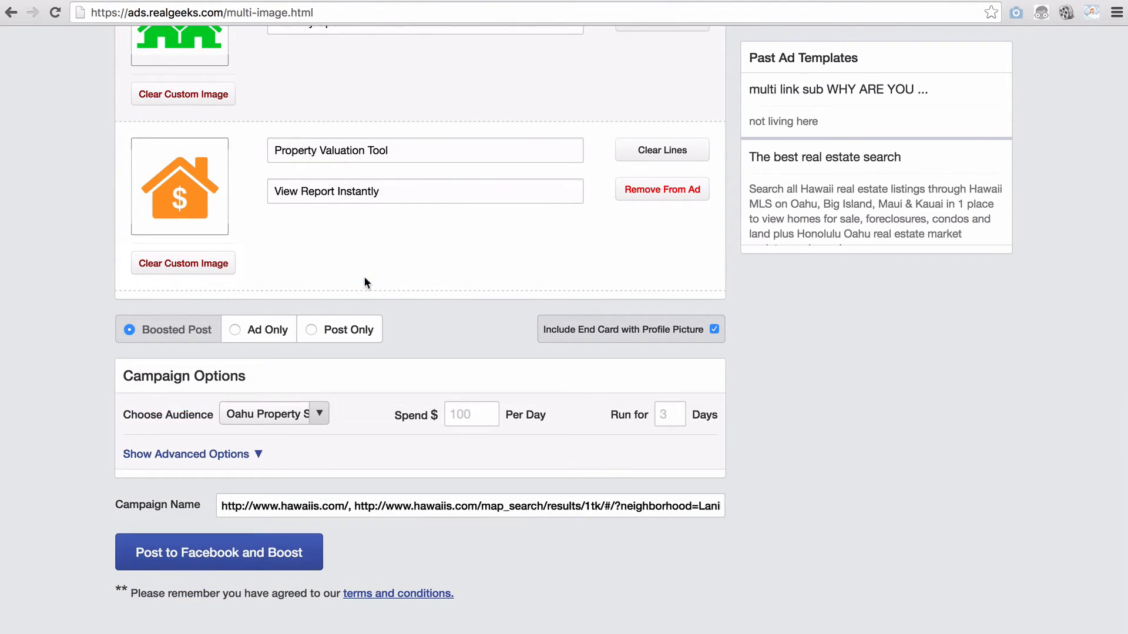
mouse_move(285, 371)
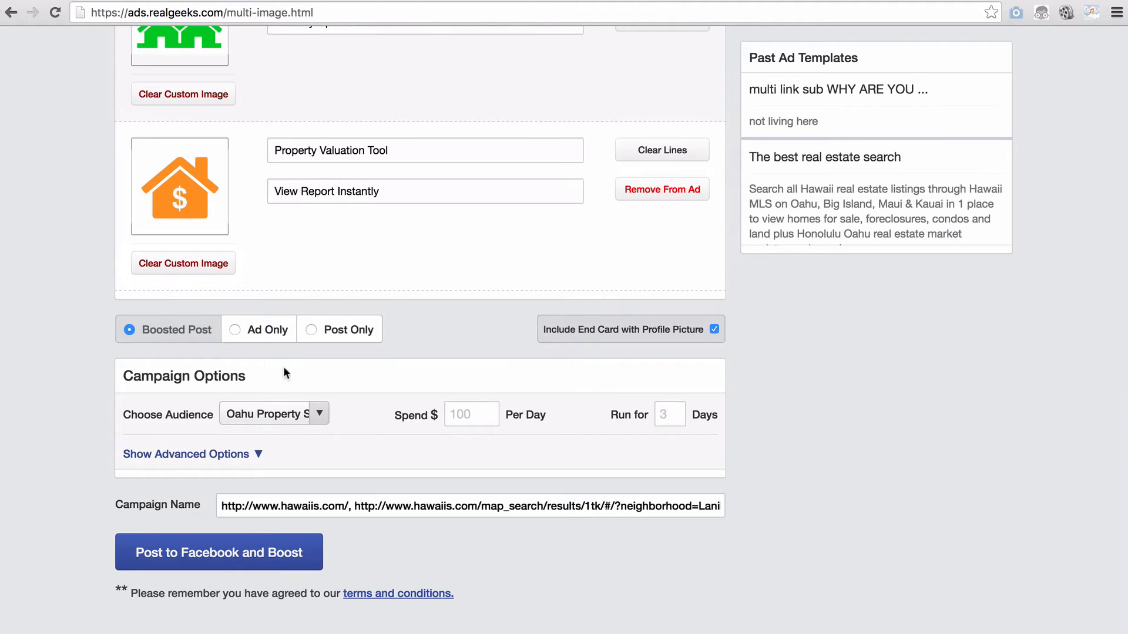
left_click(273, 412)
type("10")
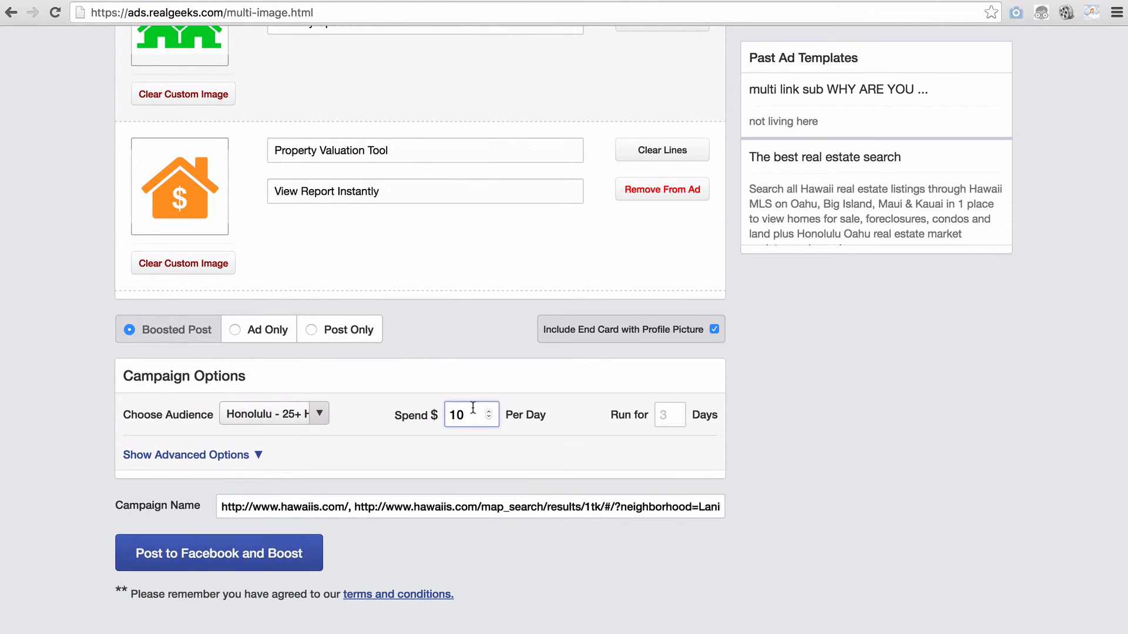
type("5")
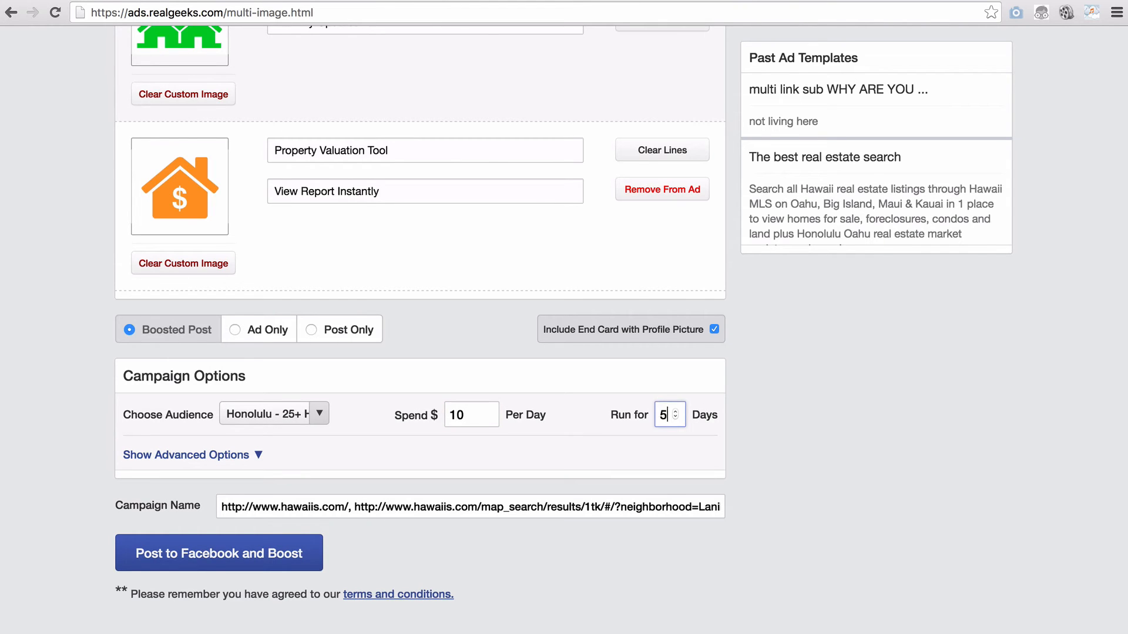
left_click(185, 454)
type("Multi Link/Mu")
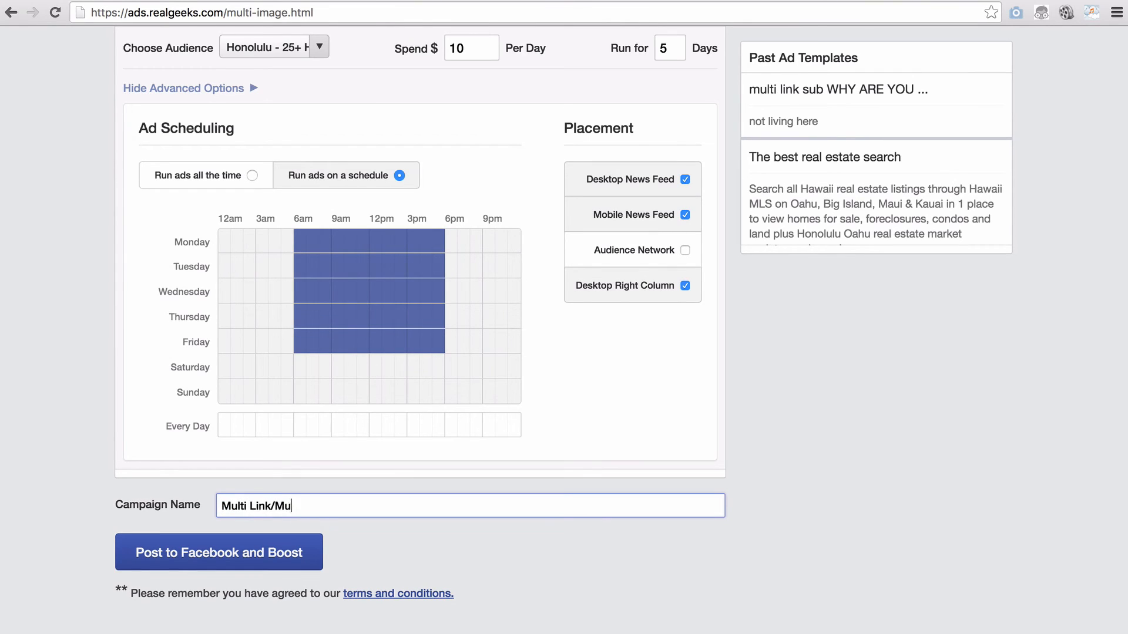
type("lti Image Ad - Oahu")
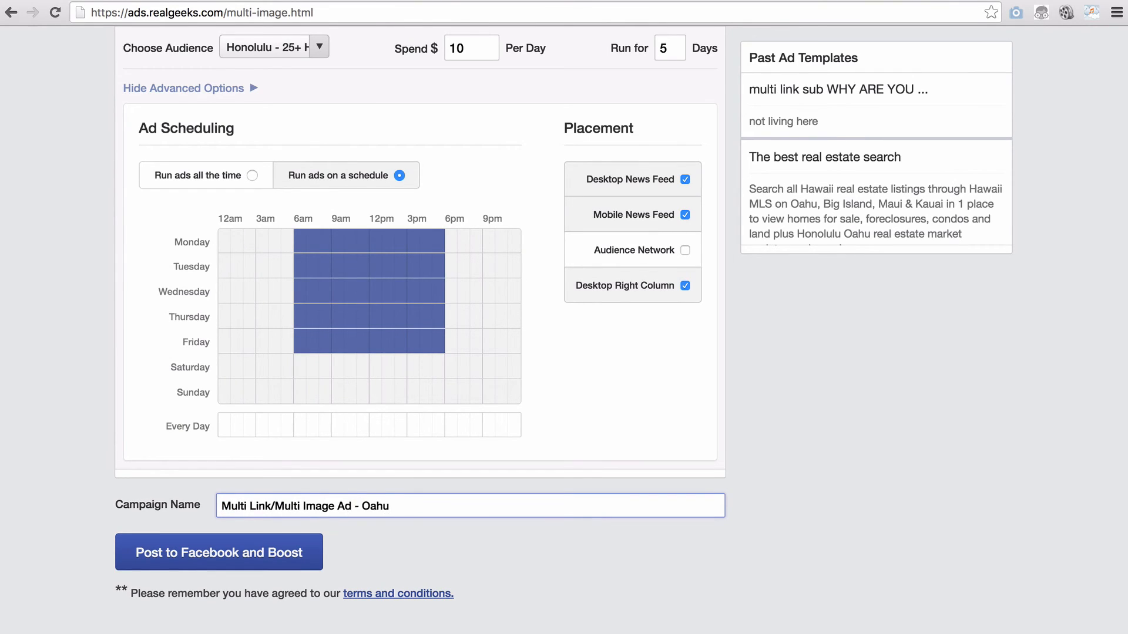
mouse_move(247, 558)
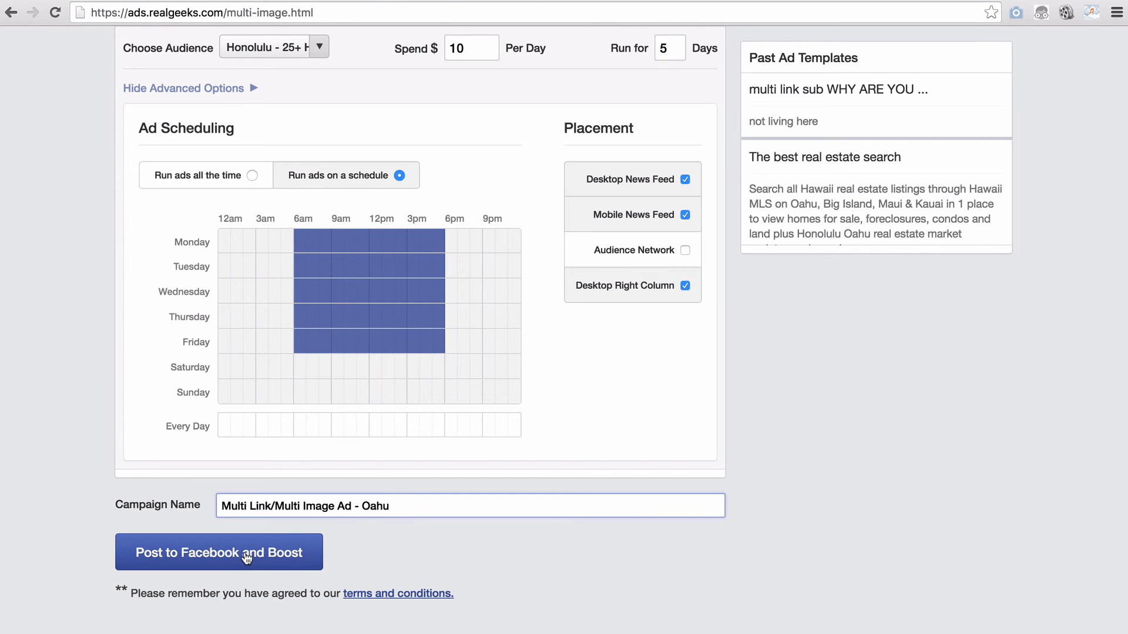
left_click(218, 552)
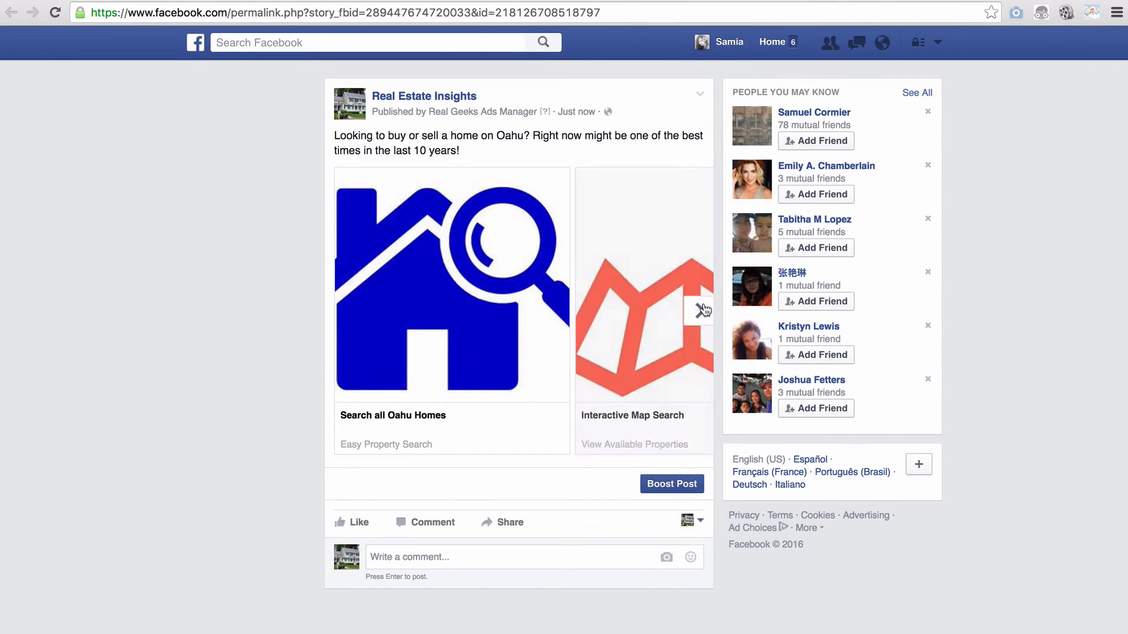
Advance the carousel through the Neighborhood Market Reports card to Property Valuation Tool.
left_click(701, 310)
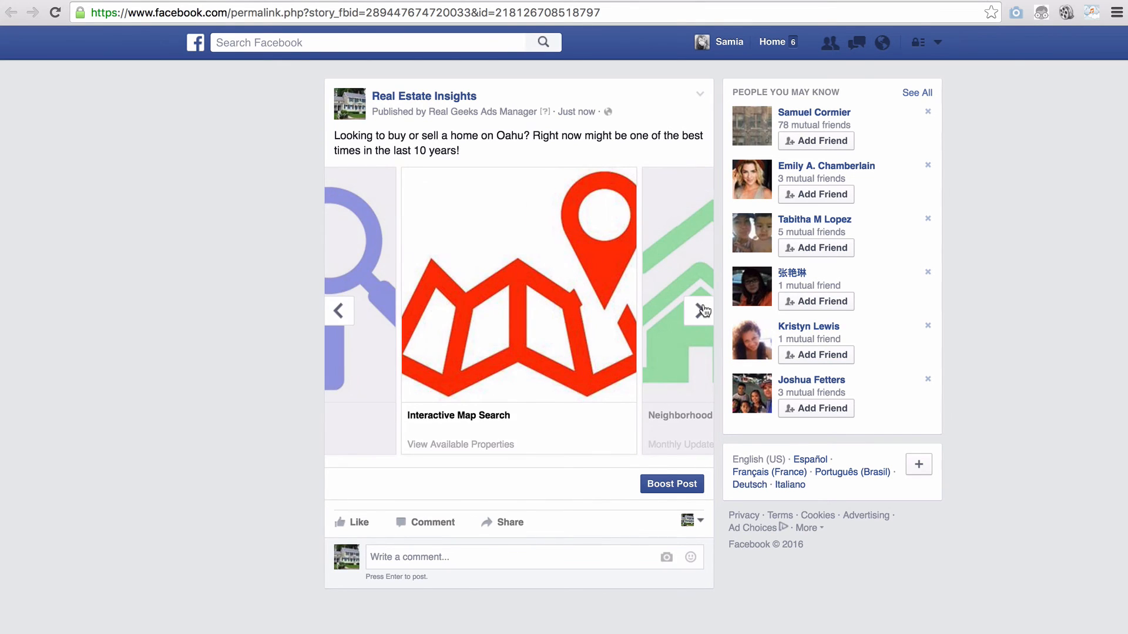
left_click(698, 310)
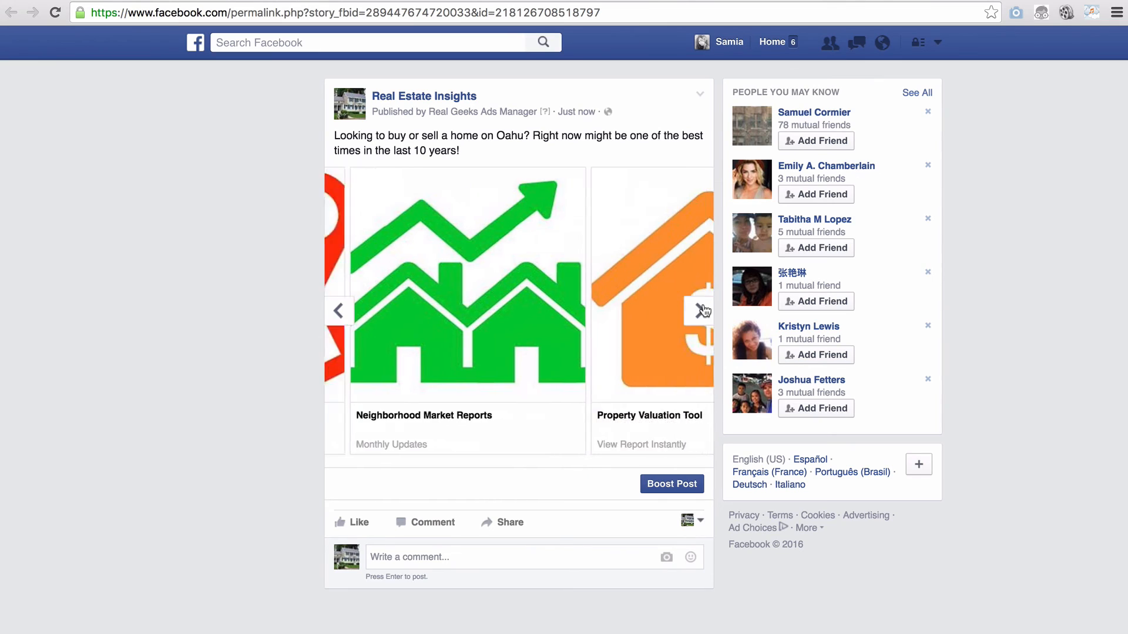
left_click(700, 310)
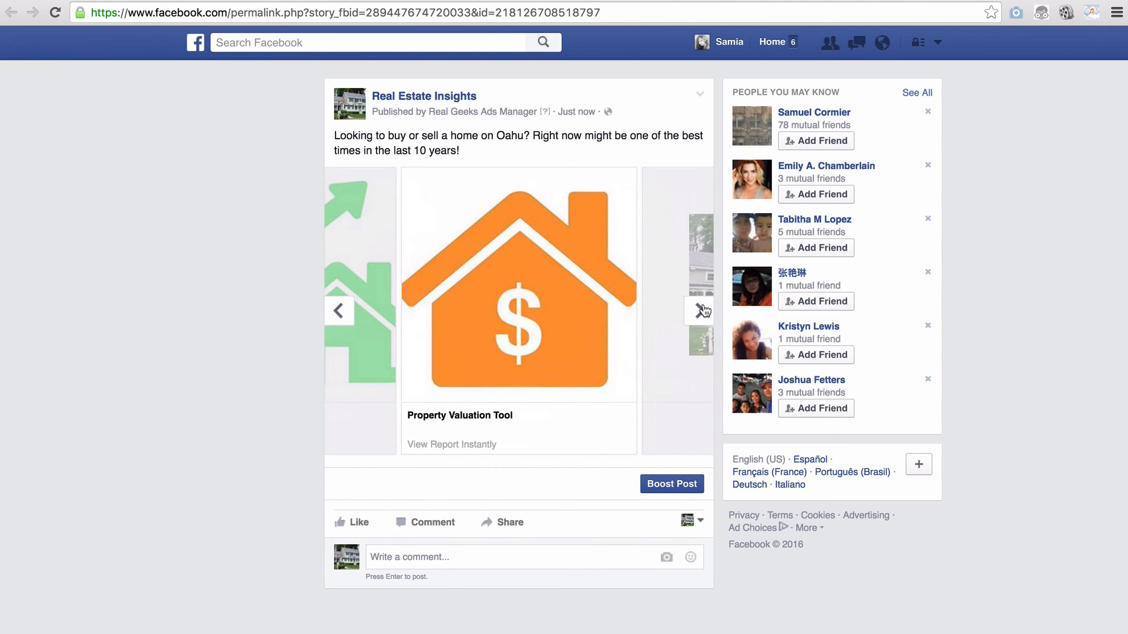